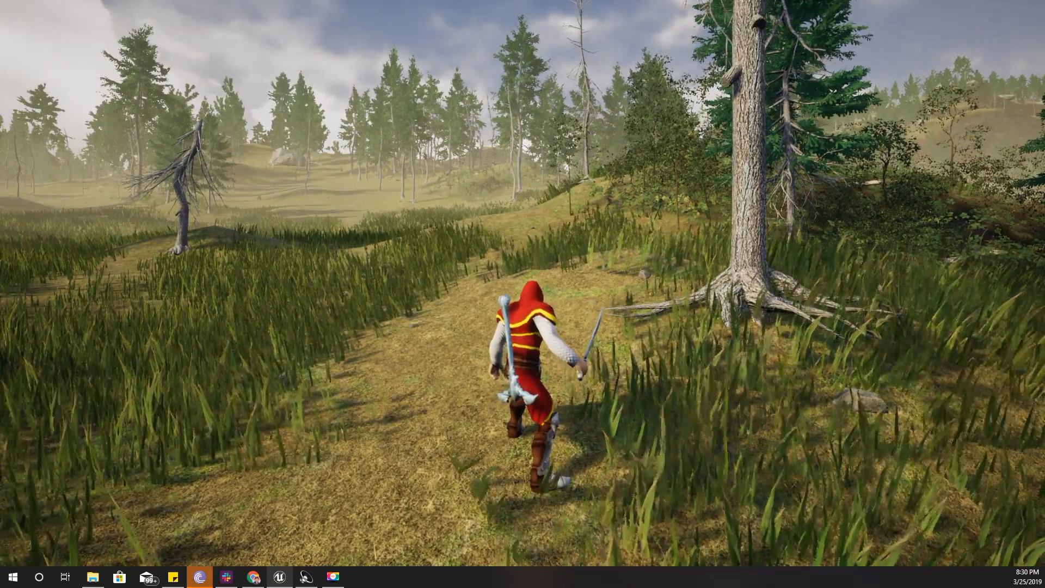
- Walk the red-hooded knight forward along the forest path in play mode
key(w)
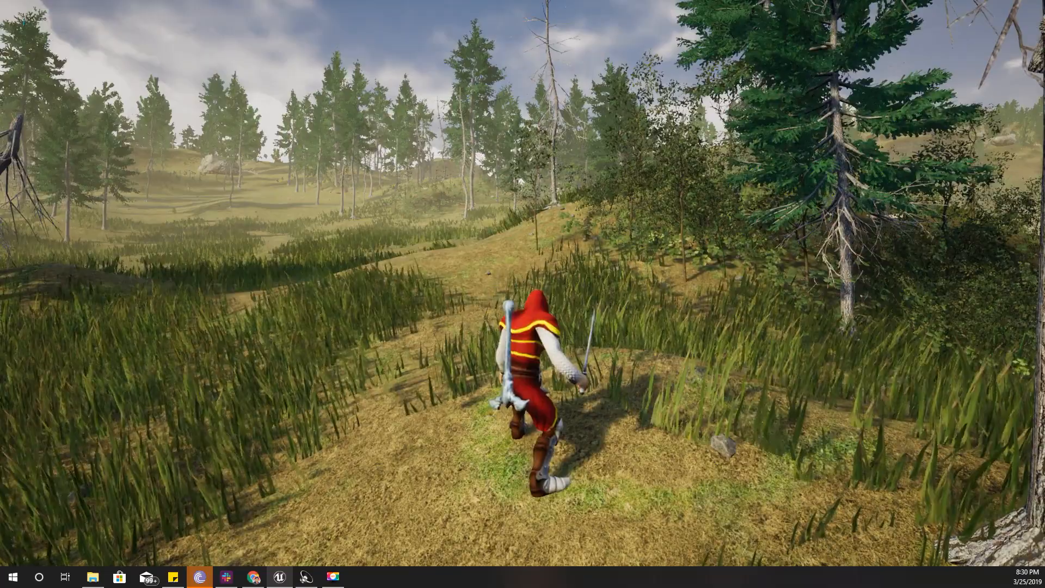
mouse_move(523, 293)
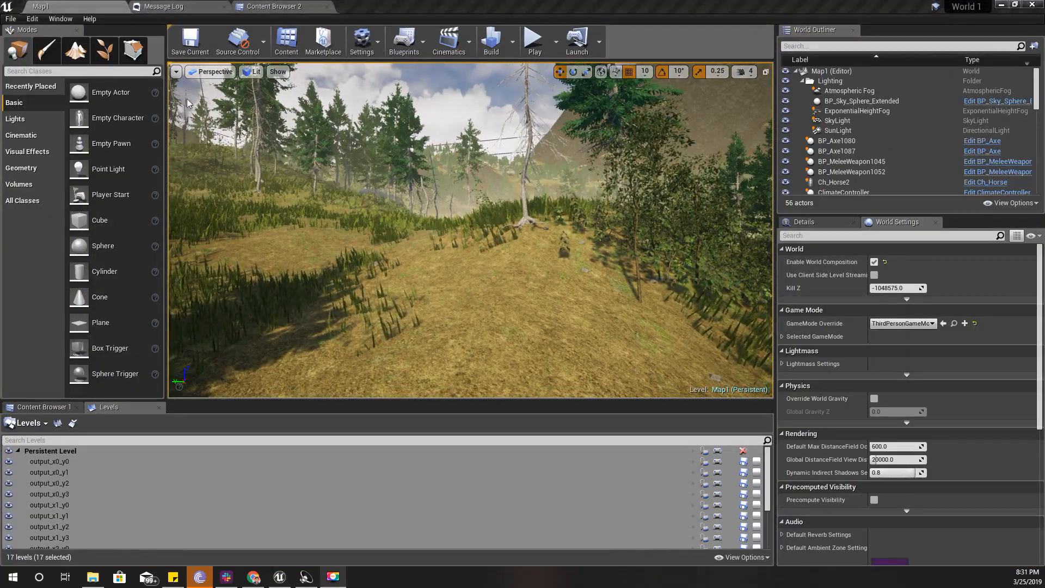
- Open BPA_Human from the Character > Human folder in Content Browser 2
click(274, 6)
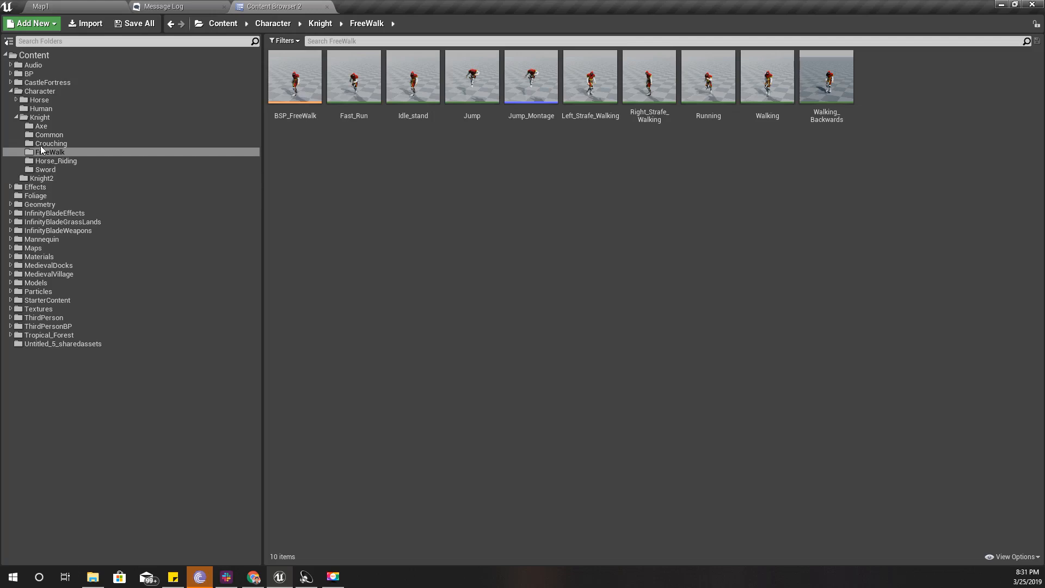
click(41, 108)
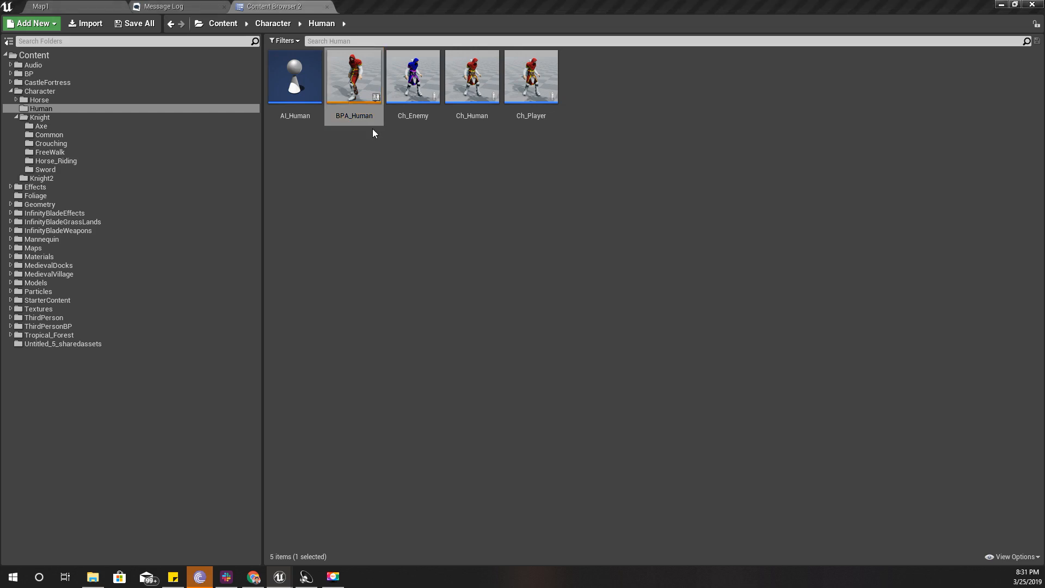
mouse_move(454, 5)
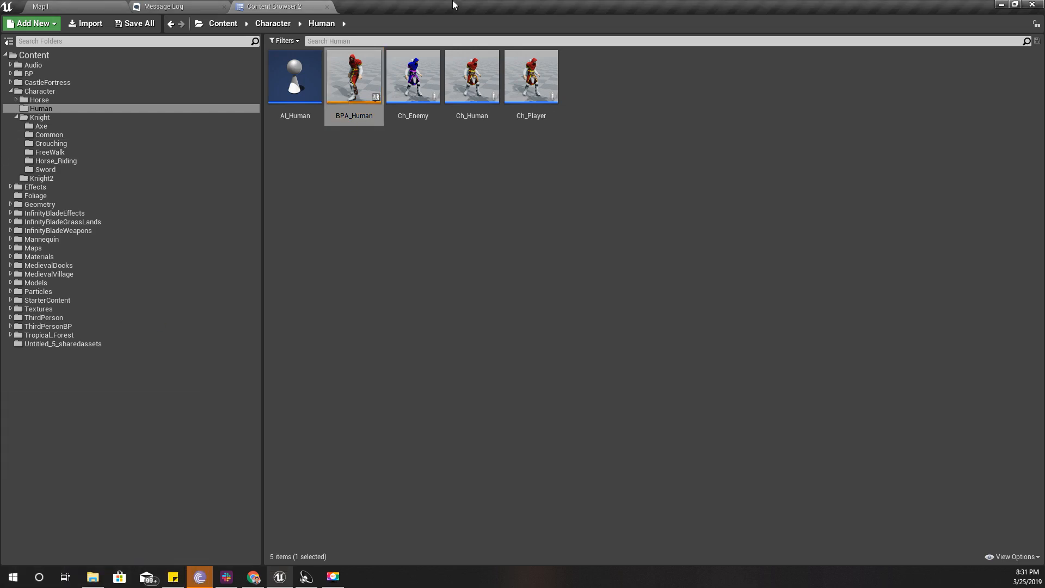
double_click(354, 76)
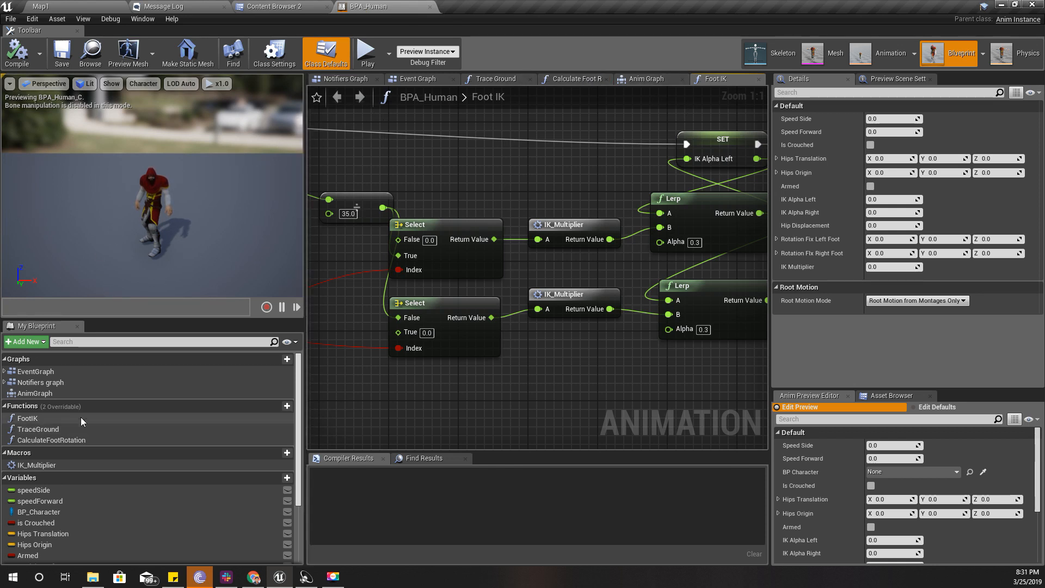
- Inspect AnimNotify_AttackMove in the Notifiers graph, then switch to the Animation editor
click(38, 382)
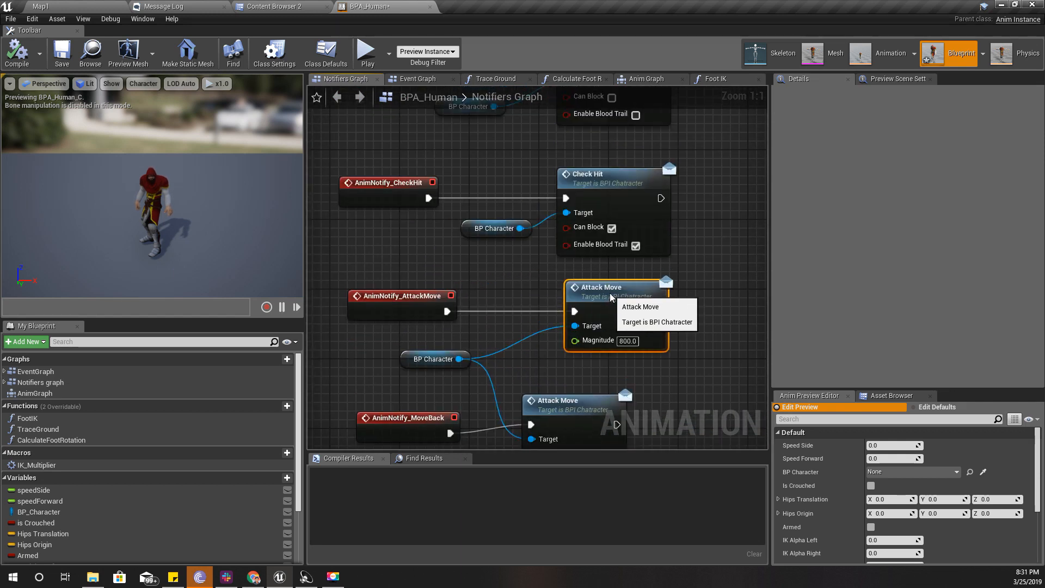
click(401, 295)
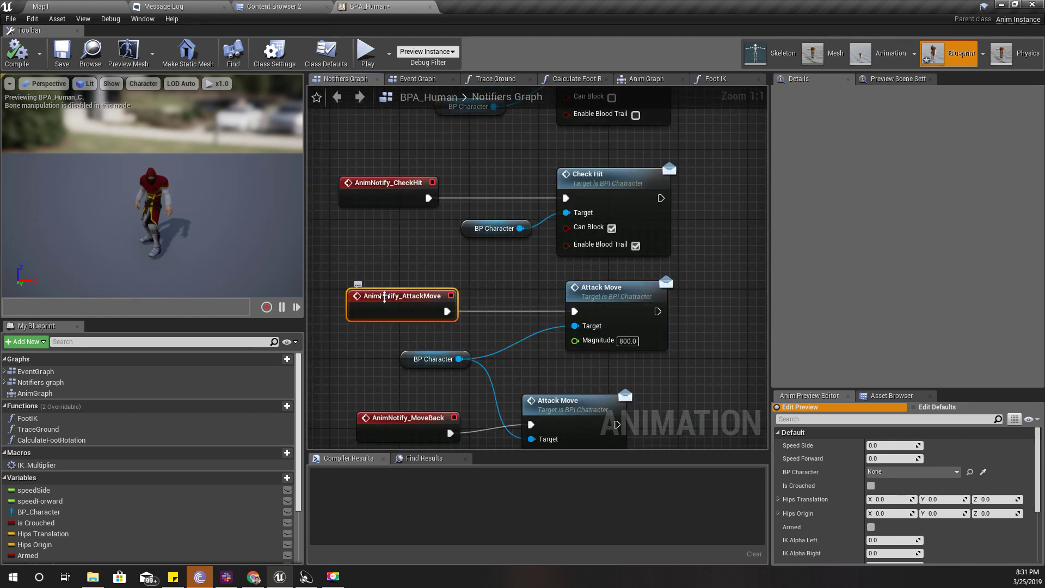
mouse_move(890, 54)
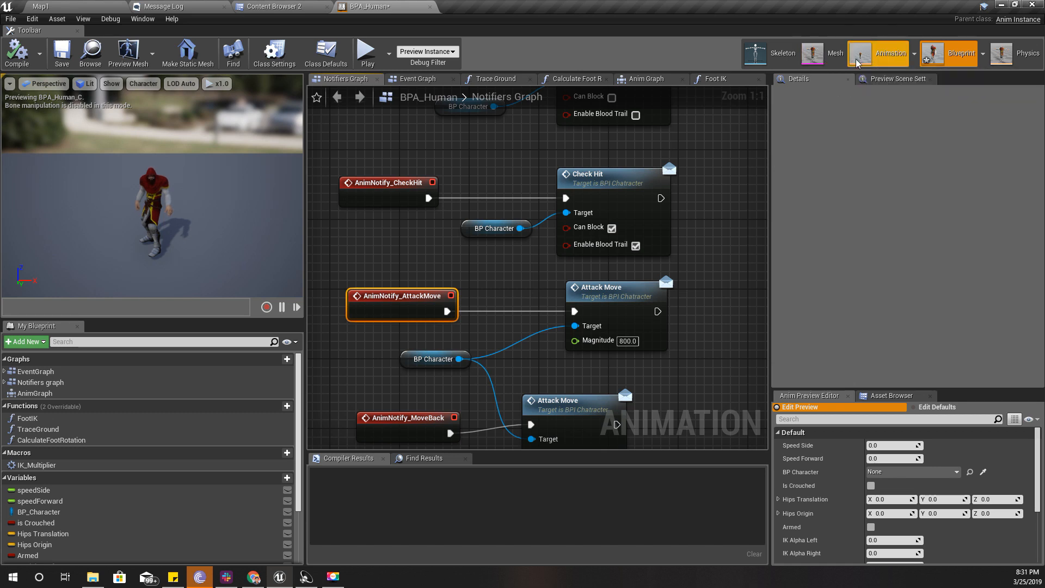
click(473, 6)
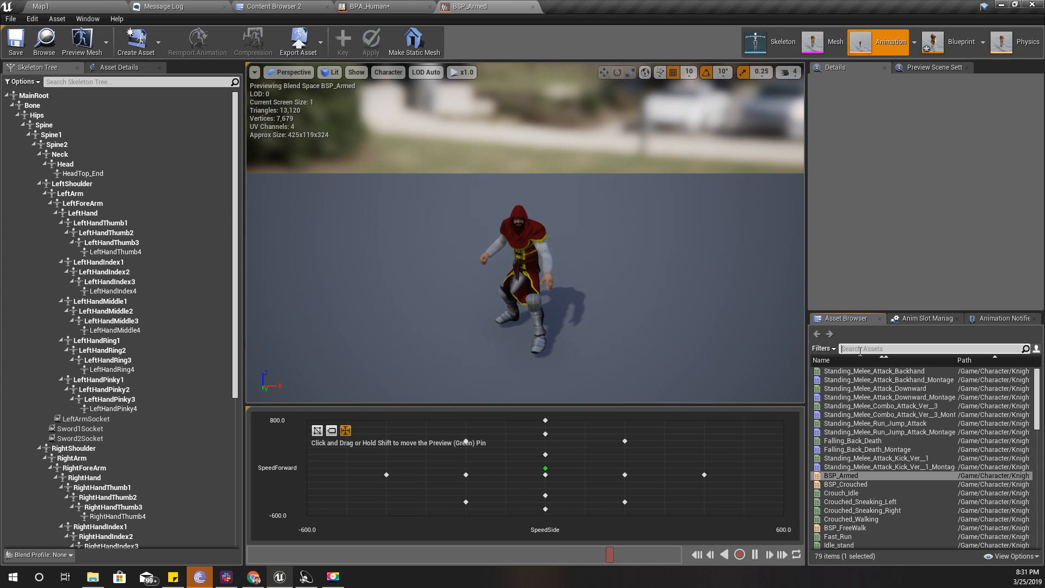
- Search 'attack', open Standing_Melee_Attack_Downward_Montage, and check the AttackMove notify timing
text(attack)
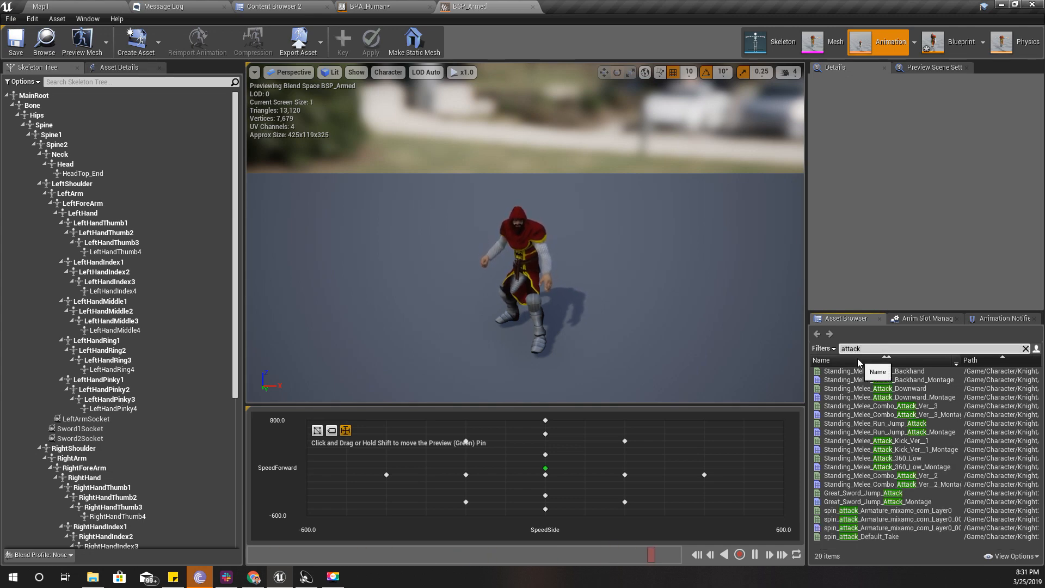
click(890, 397)
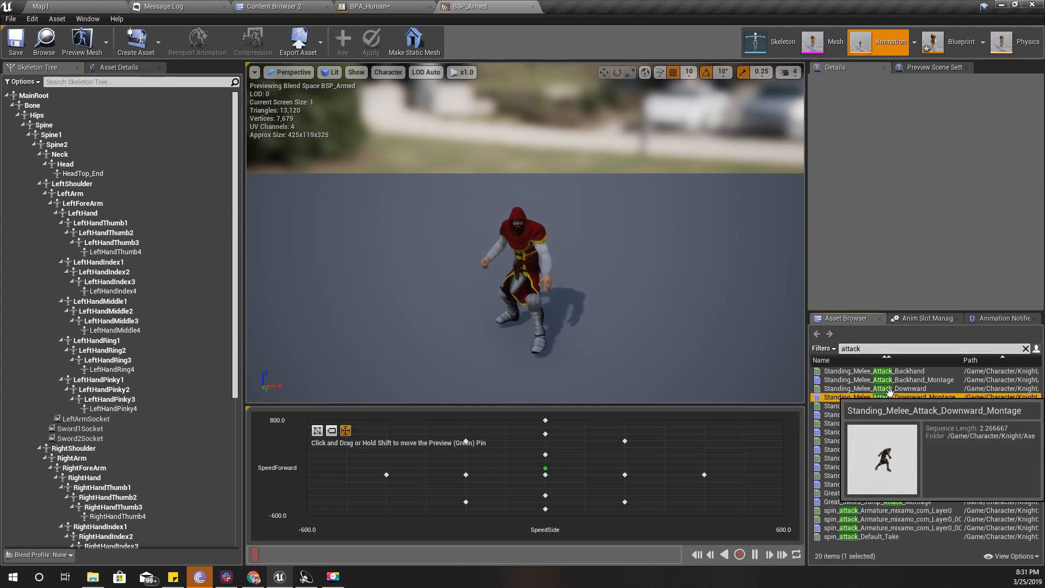
double_click(886, 396)
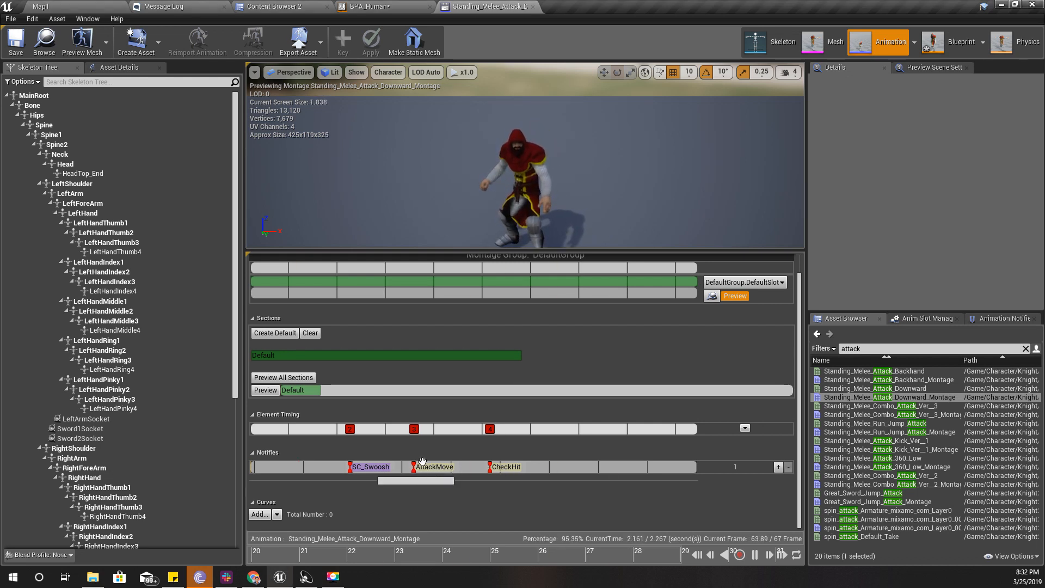
mouse_move(431, 466)
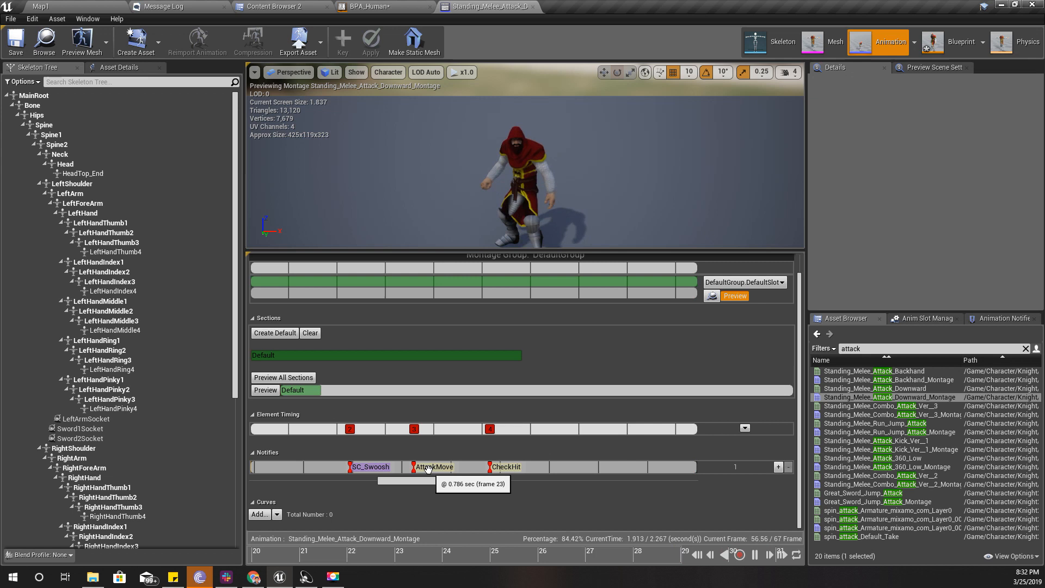
click(423, 551)
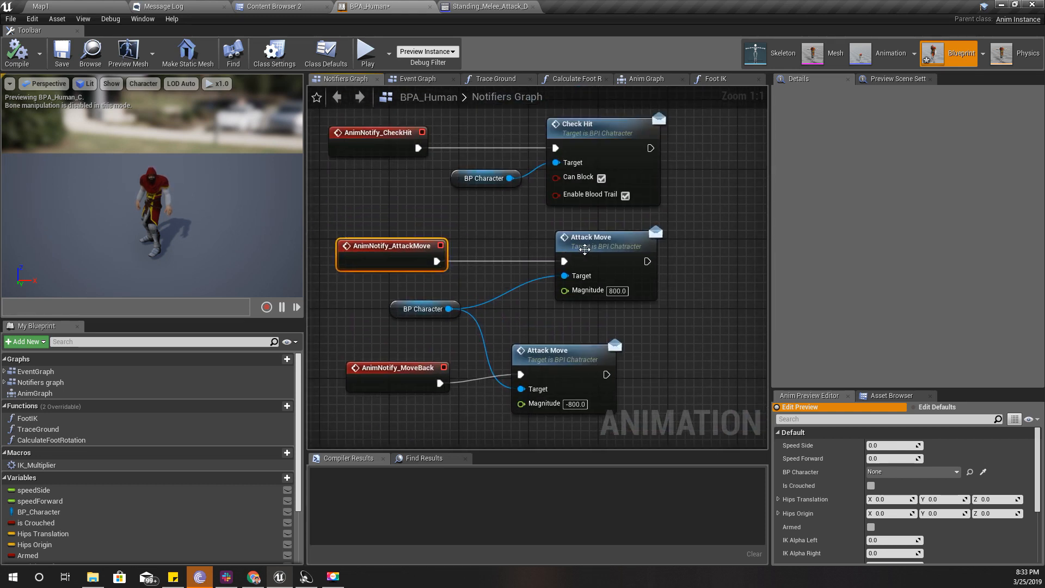
- Inspect the Attack Move call and BP_Character variable, then open BPI_Chatracter's Attack Move function
click(605, 236)
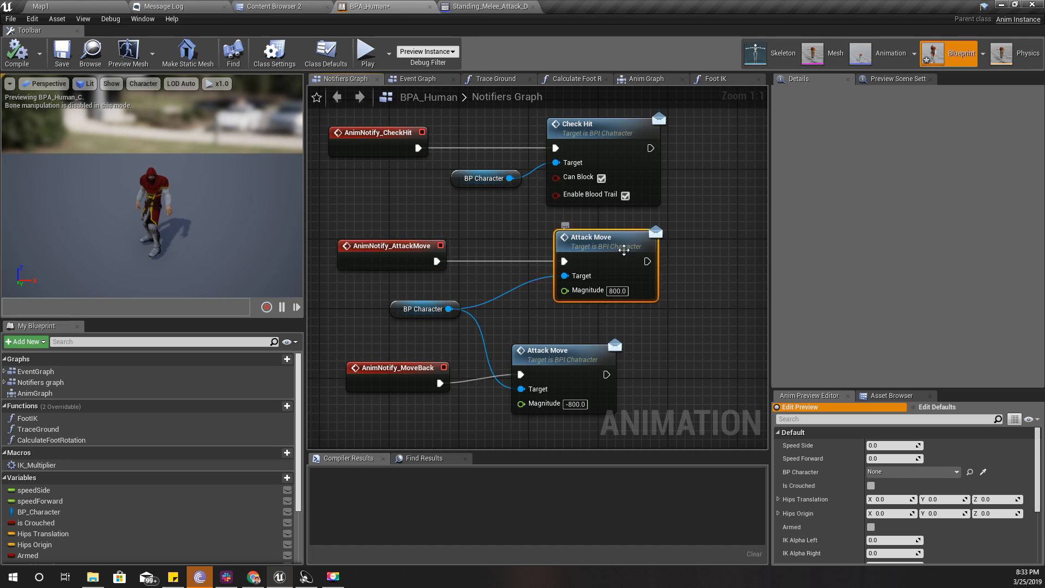
mouse_move(558, 249)
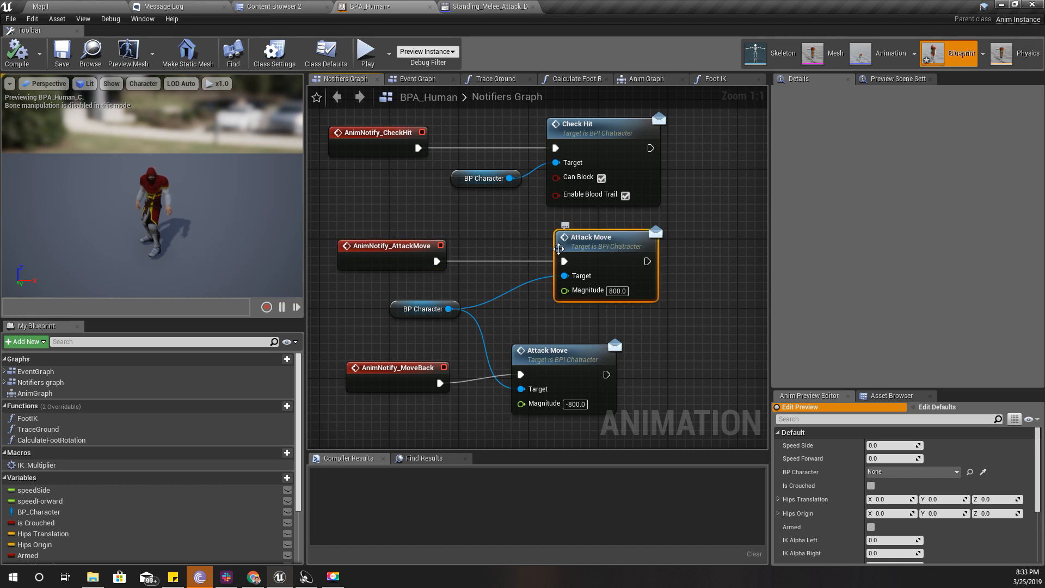
click(39, 511)
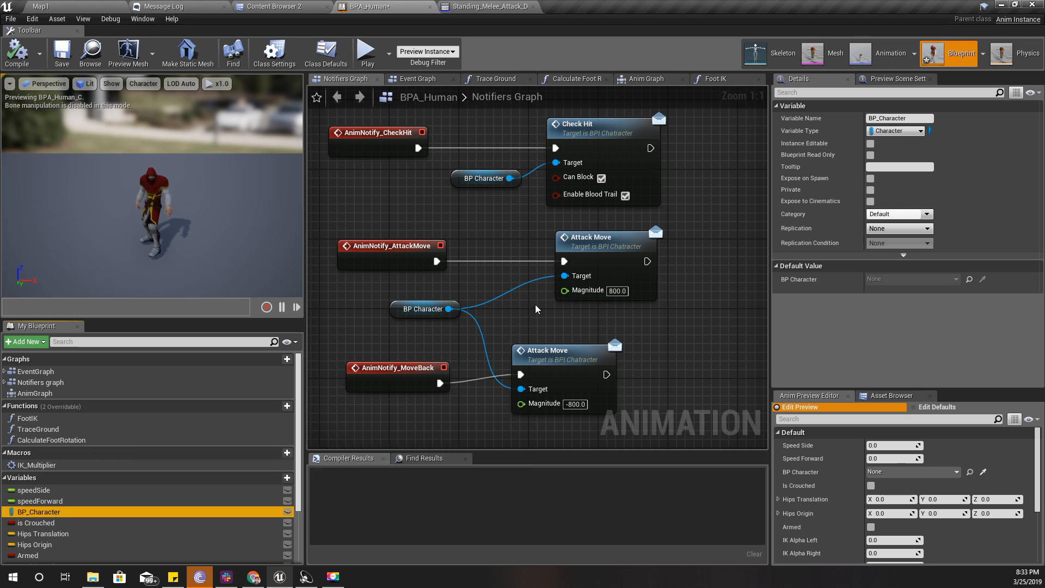
mouse_move(606, 246)
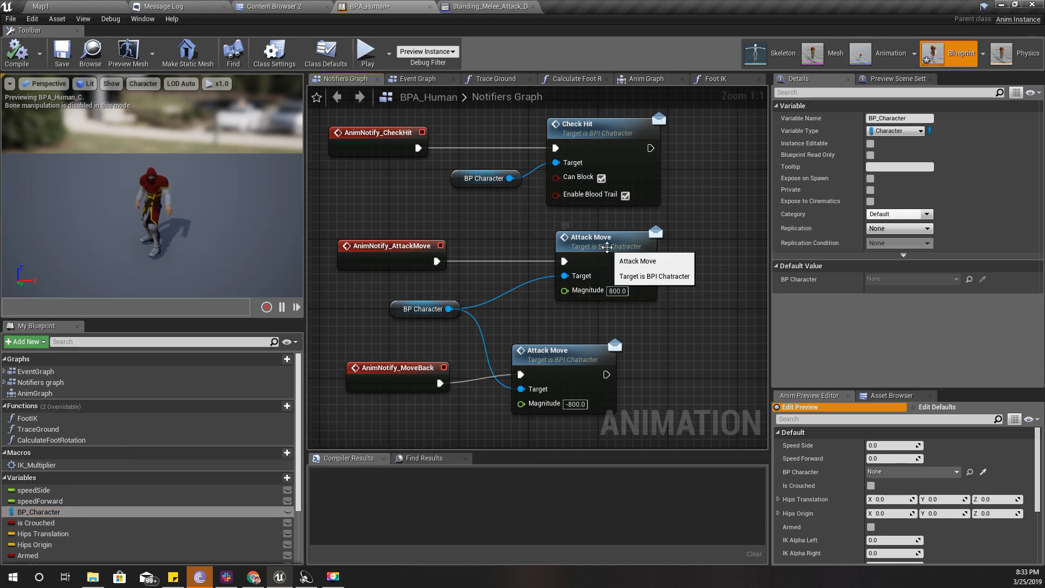
click(606, 237)
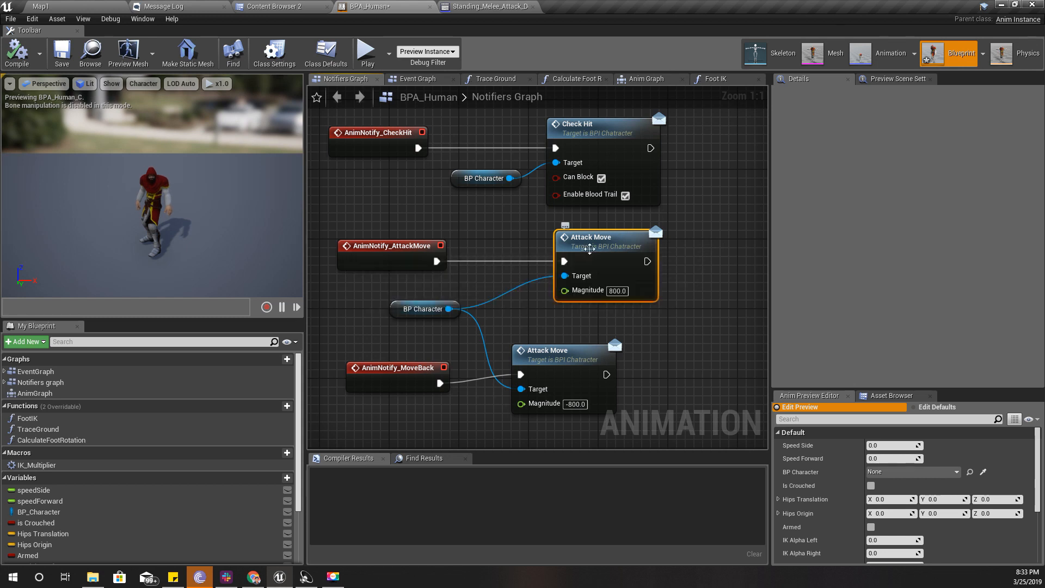
double_click(589, 237)
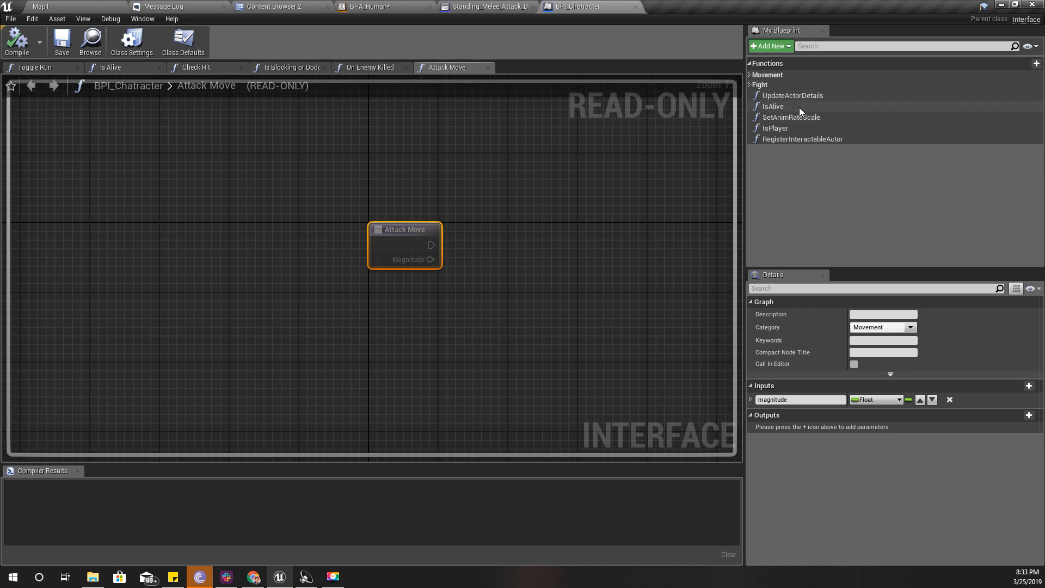
mouse_move(394, 237)
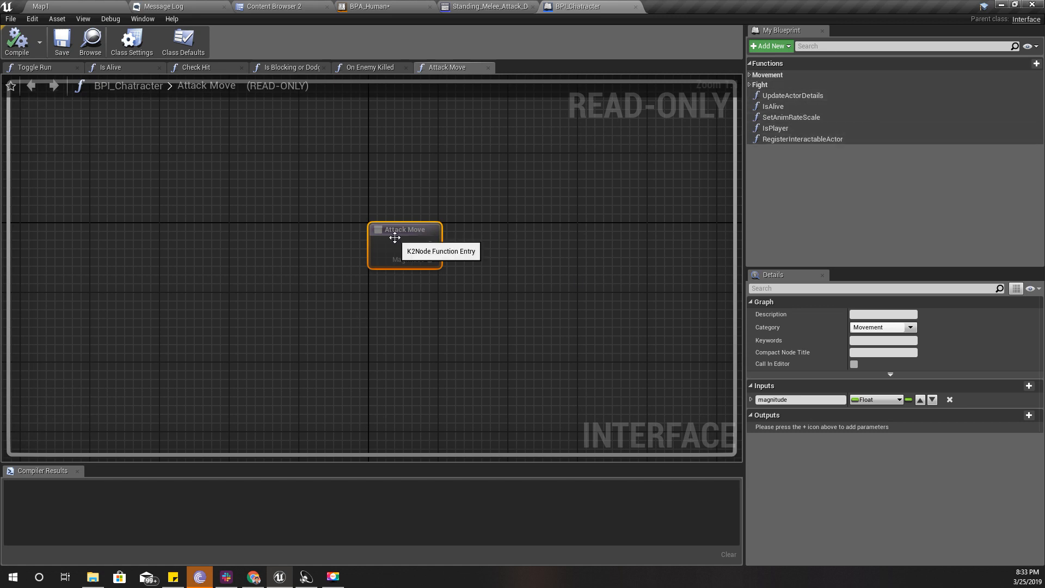
- Expand the interface's Movement functions, then go back to the BPA_Human blueprint
click(751, 74)
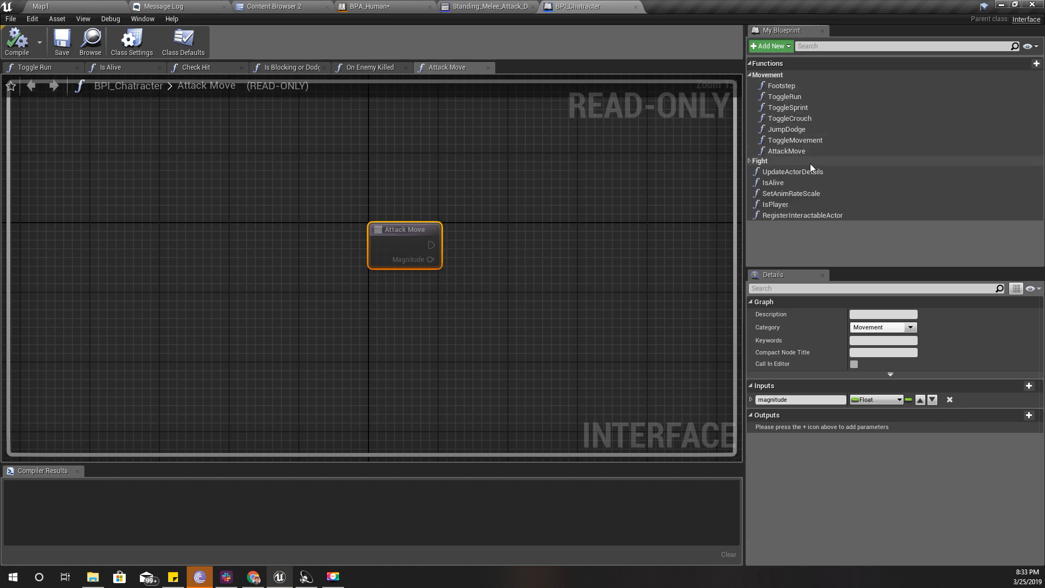
mouse_move(406, 238)
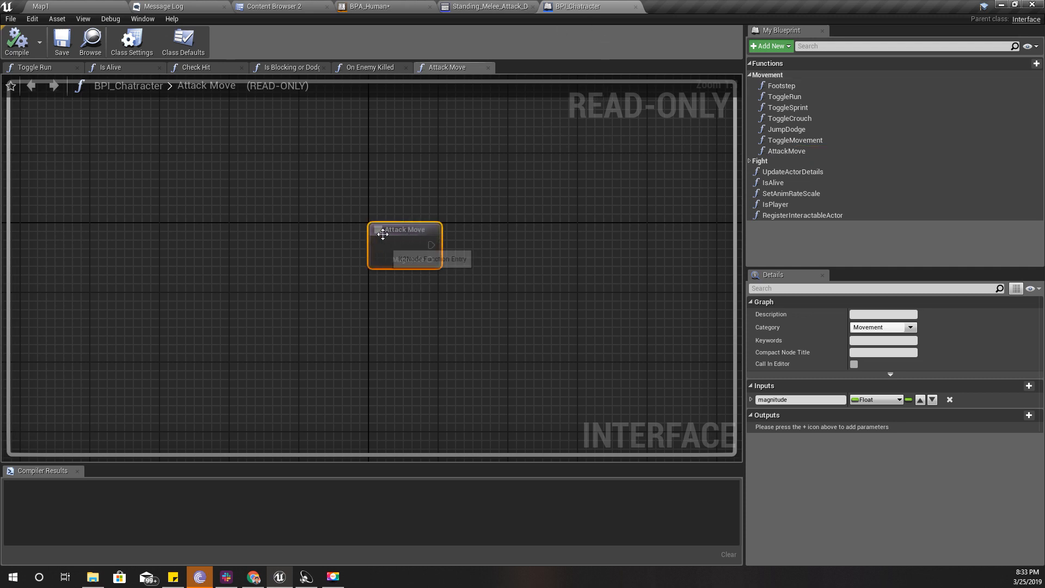
click(379, 6)
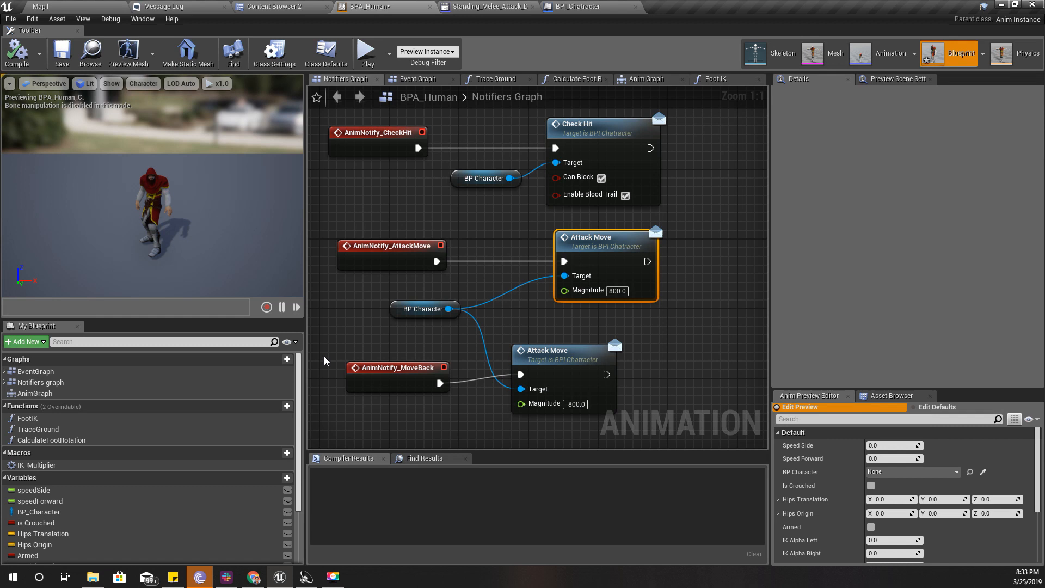
- Find References for BP Character, reselect the Attack Move call, and show the Human assets
right_click(424, 308)
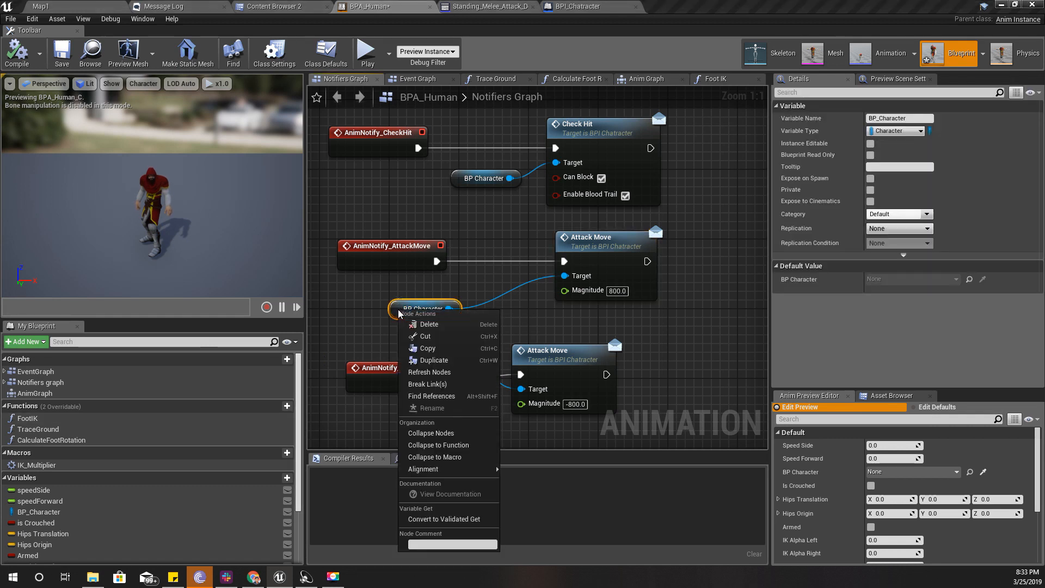
click(431, 395)
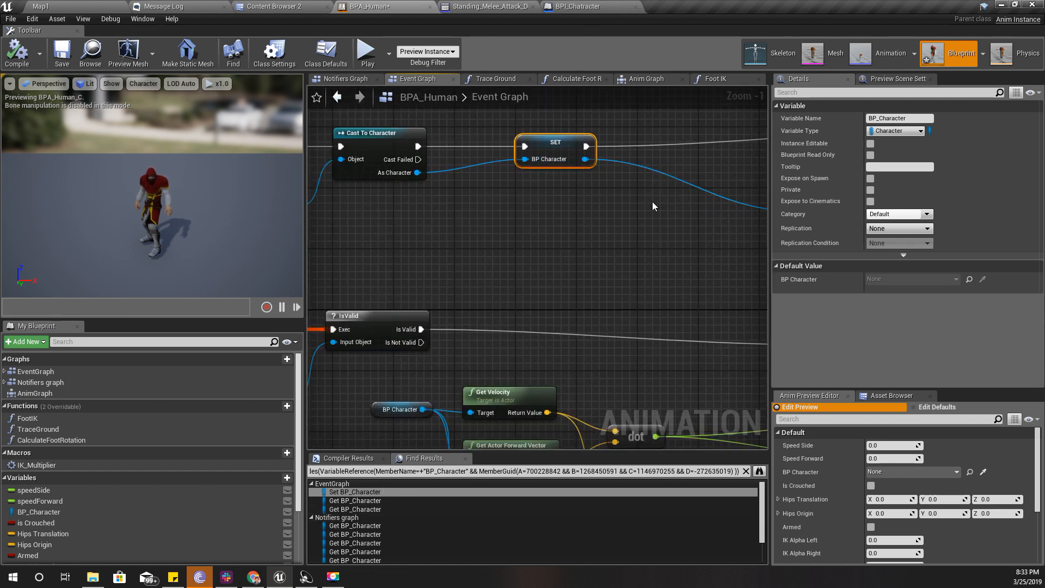
mouse_move(494, 81)
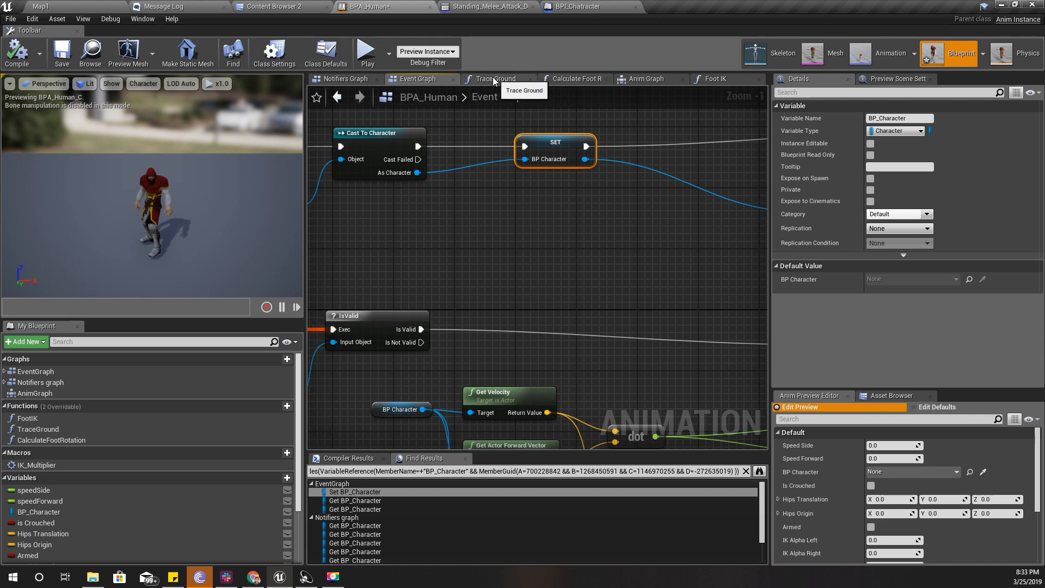
click(344, 78)
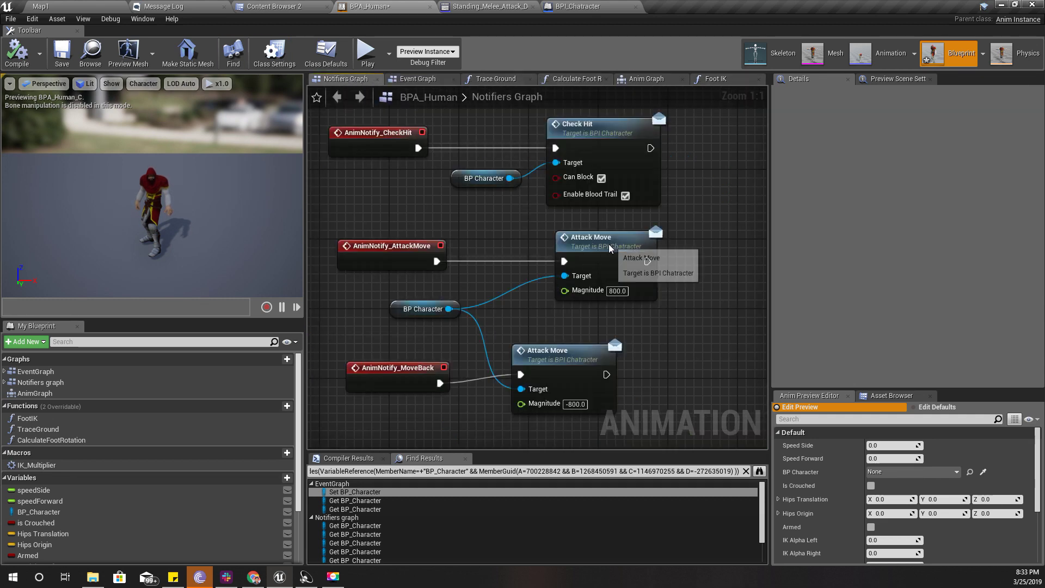
click(607, 238)
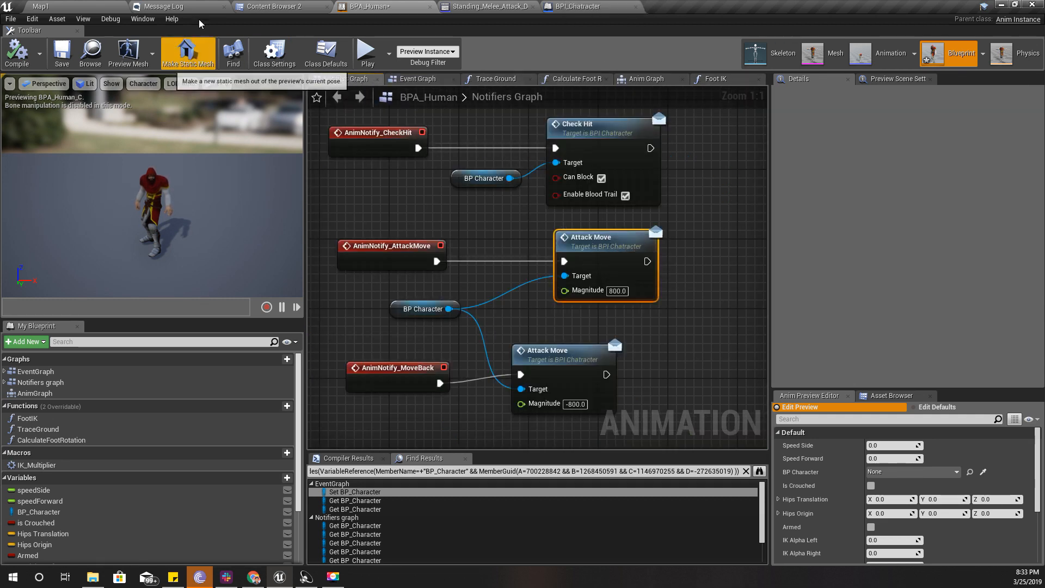
click(275, 6)
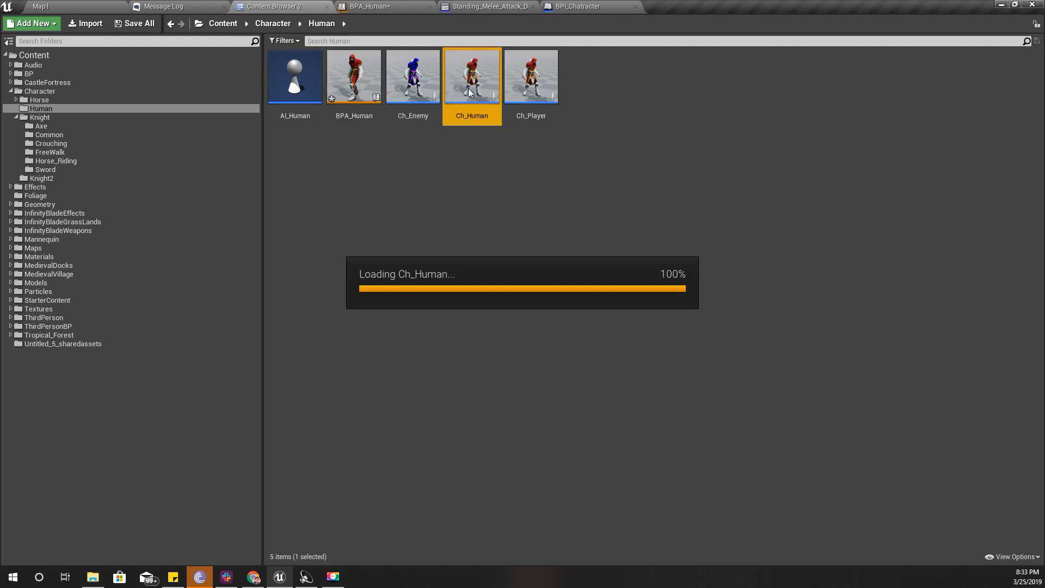
- Open Ch_Human and search 'attack move' to locate its Attack Move event
double_click(472, 75)
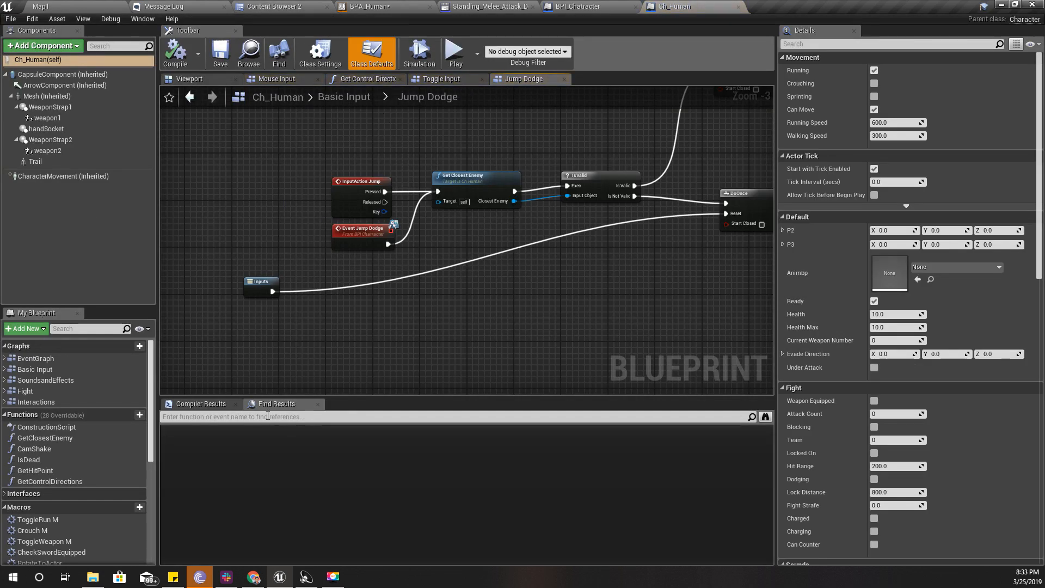
text(attack)
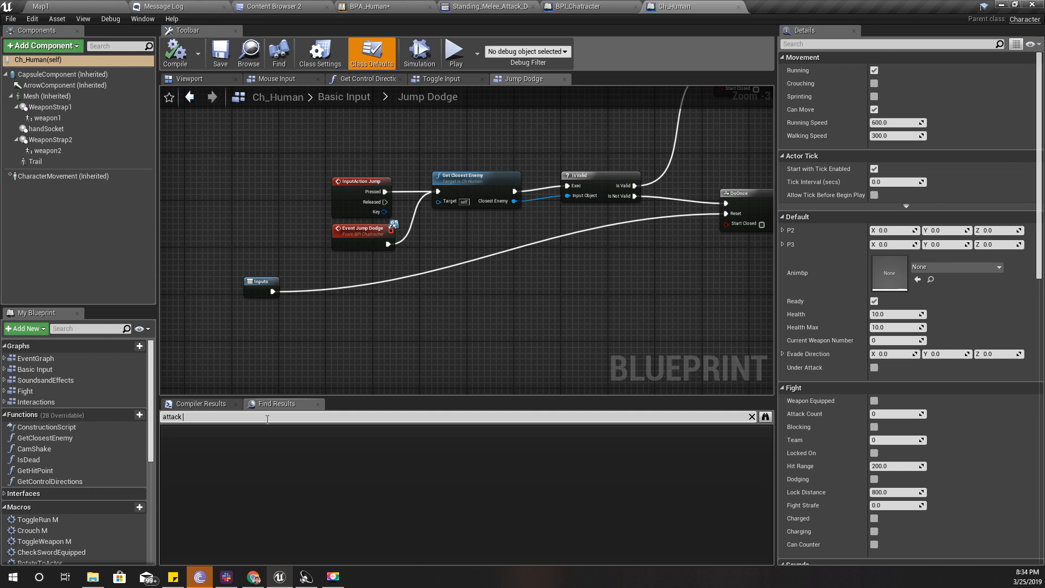
text(move)
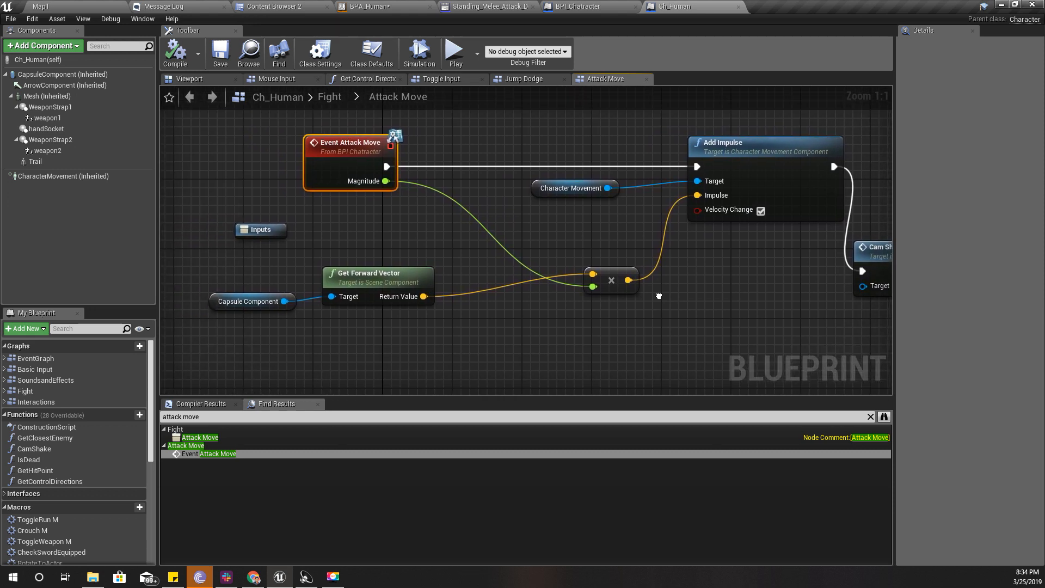
click(252, 300)
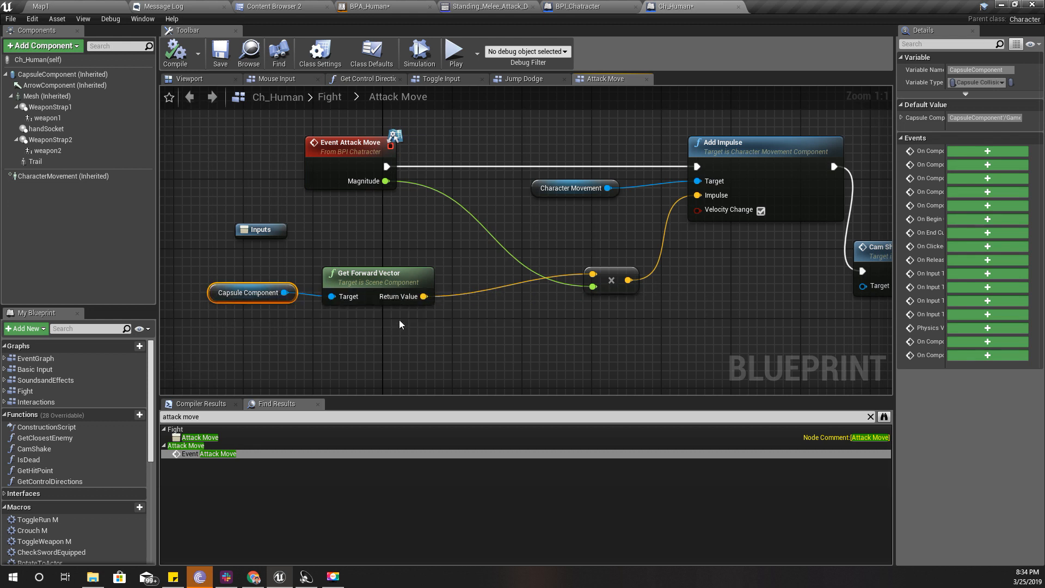
mouse_move(763, 144)
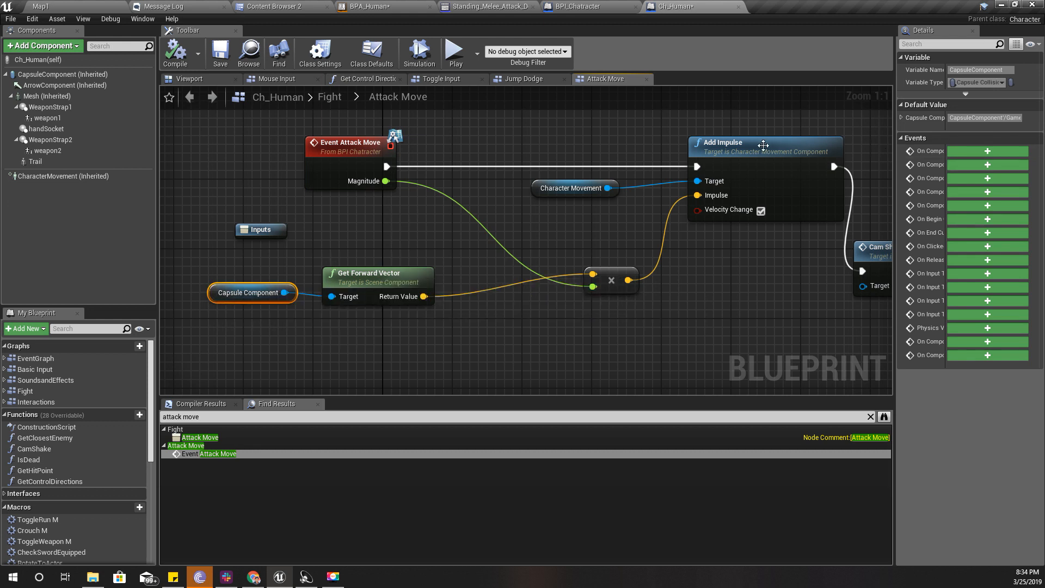
click(571, 188)
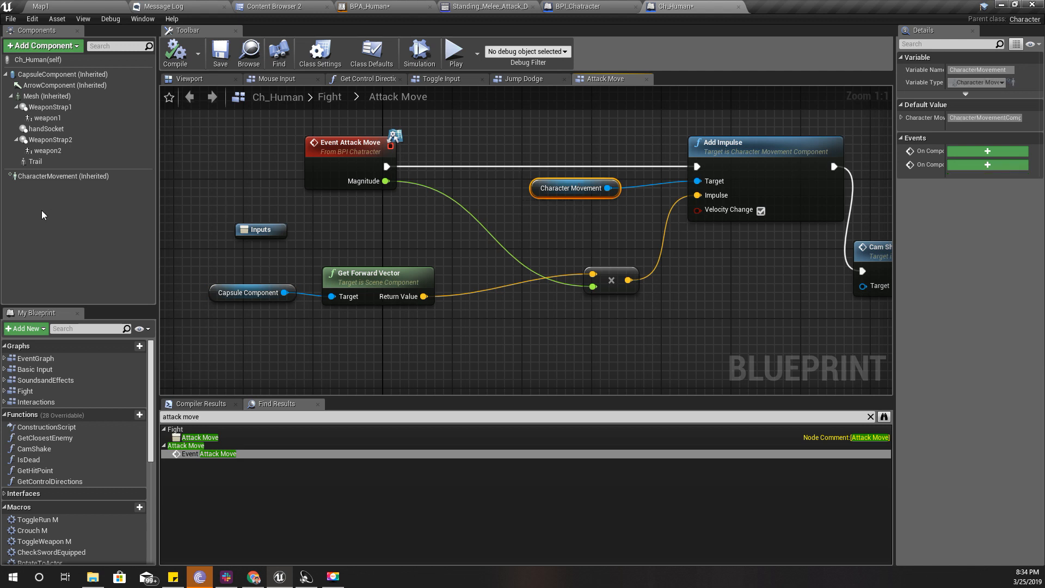
mouse_move(378, 264)
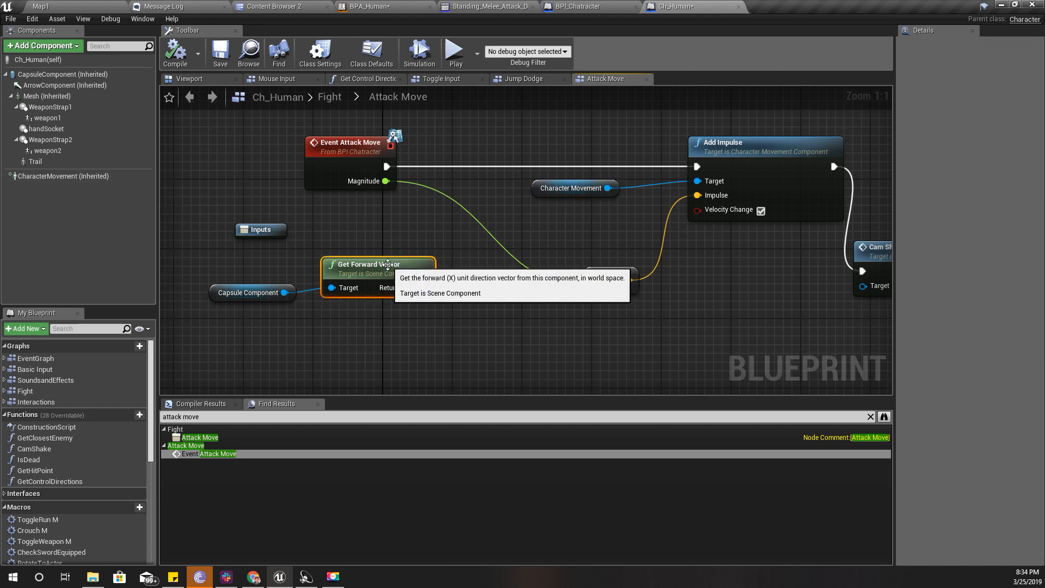
mouse_move(453, 301)
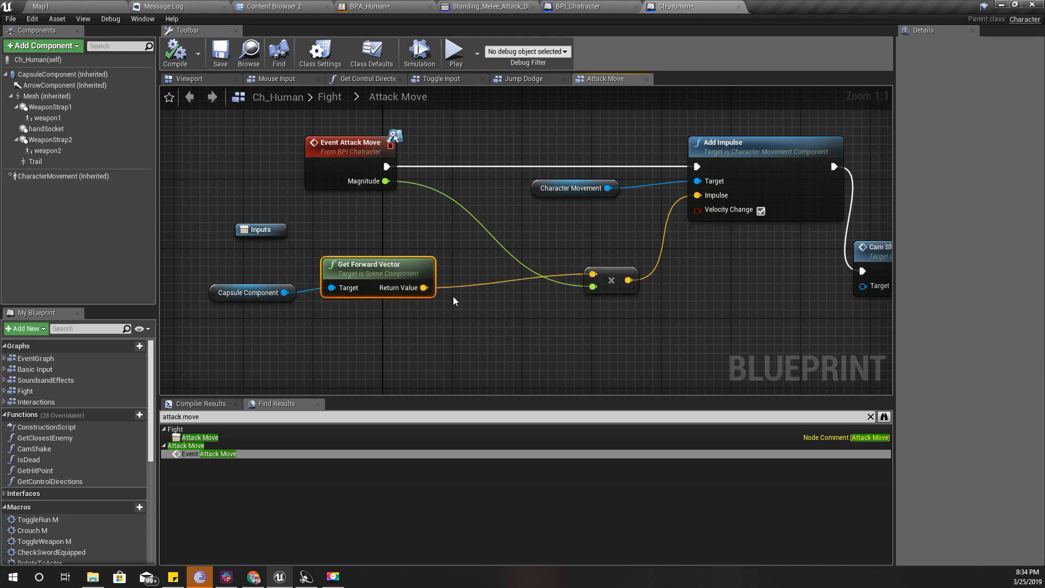
mouse_move(252, 292)
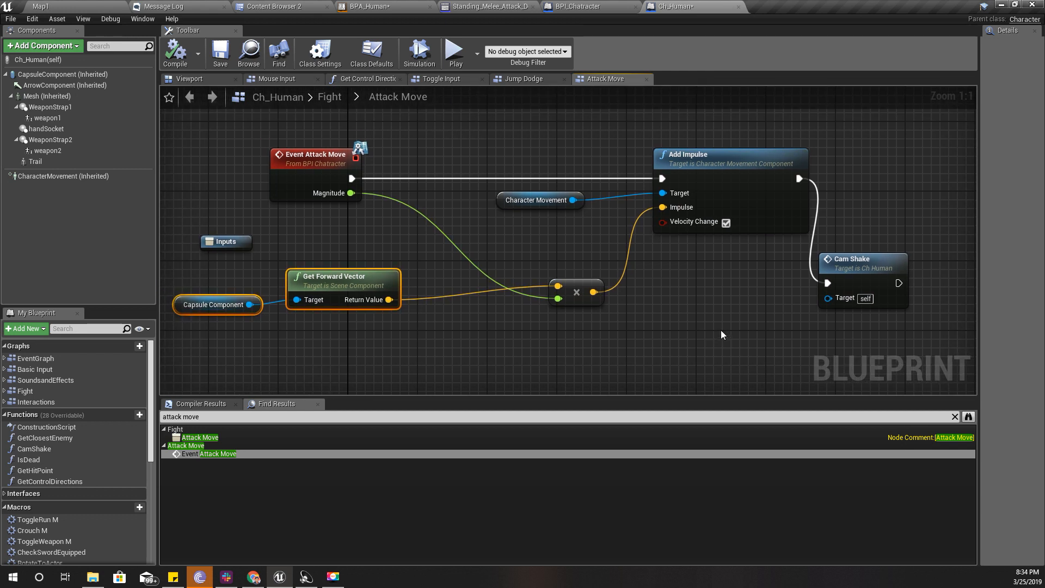
mouse_move(225, 241)
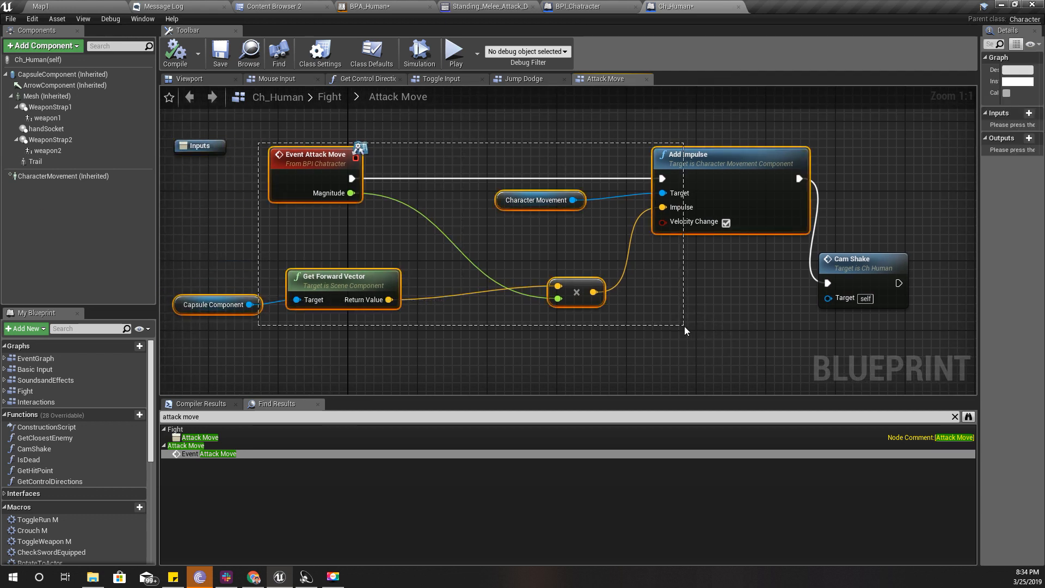
mouse_move(703, 202)
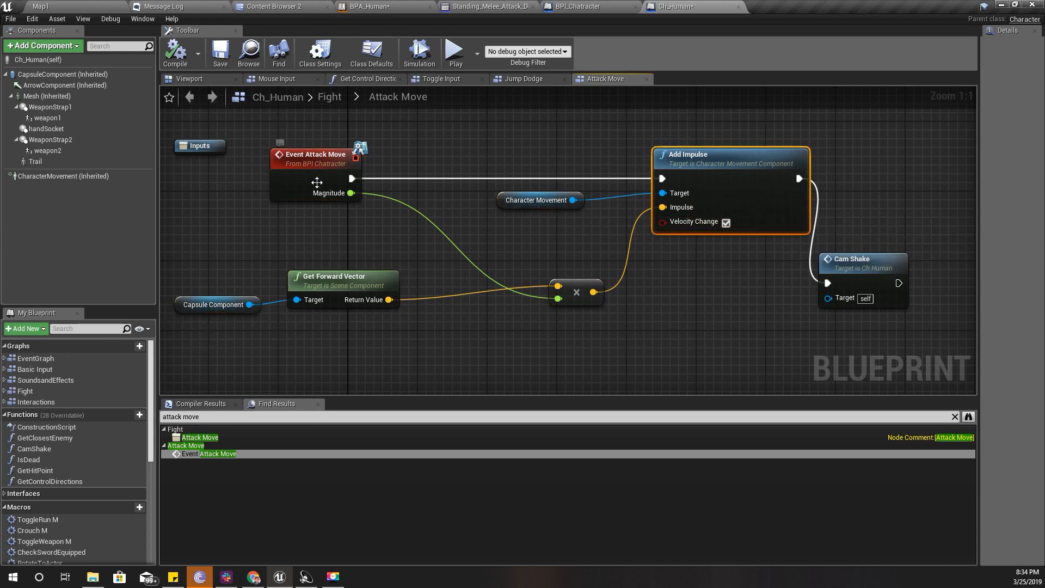
mouse_move(332, 194)
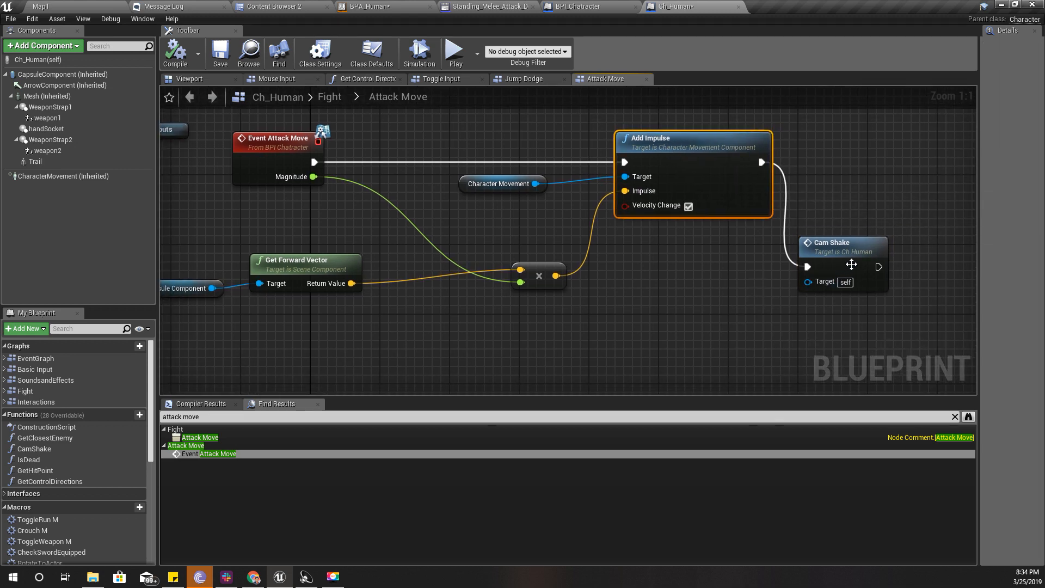
click(840, 247)
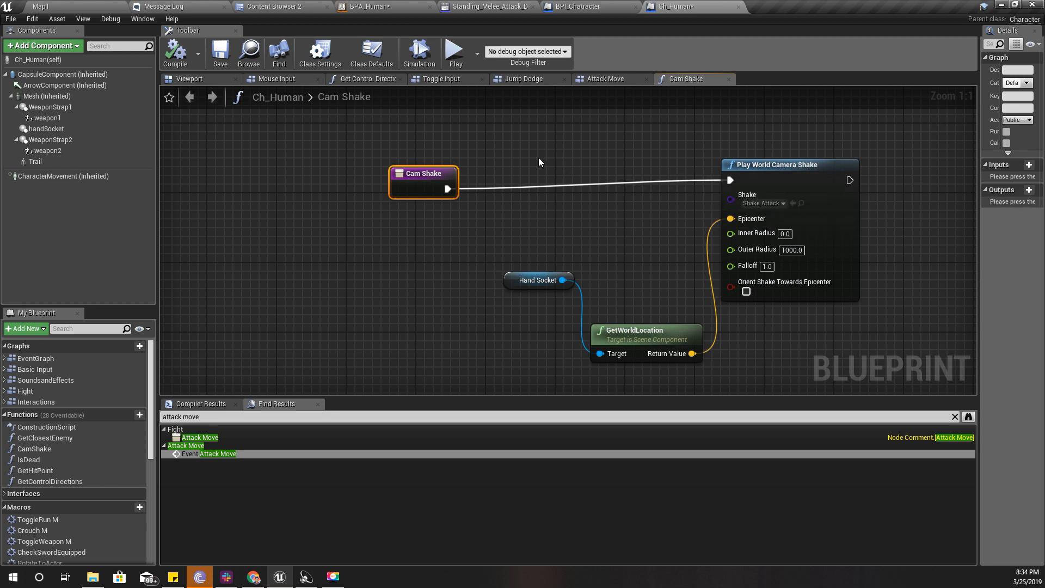
mouse_move(532, 162)
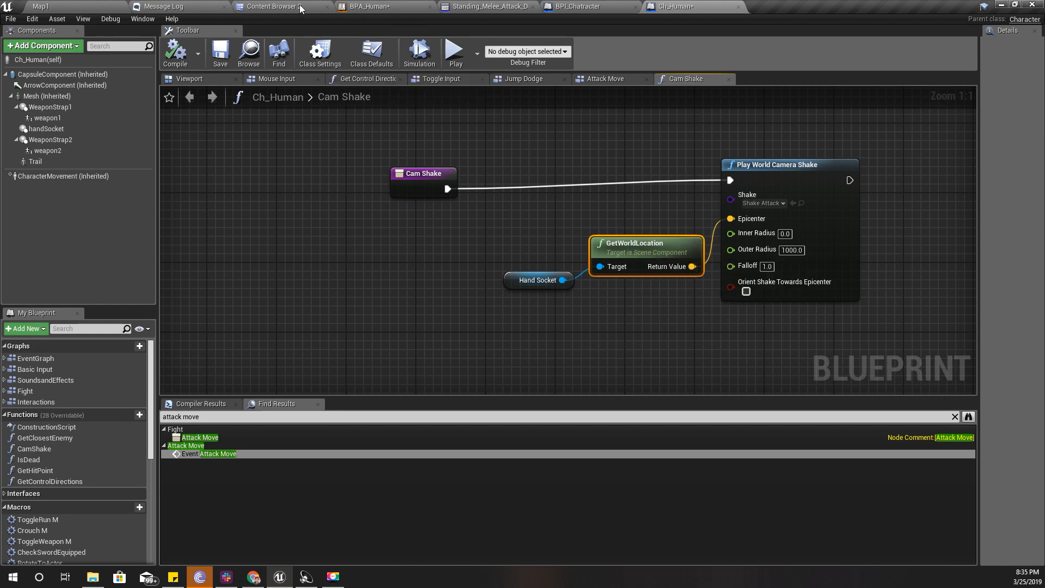
- Switch back to the Map1 level's forest viewport
click(40, 6)
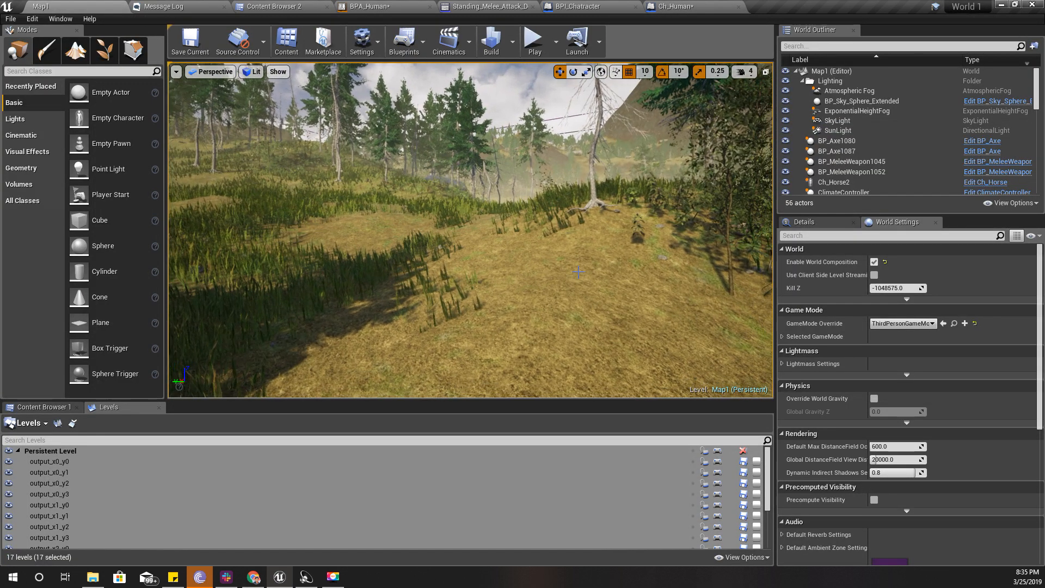